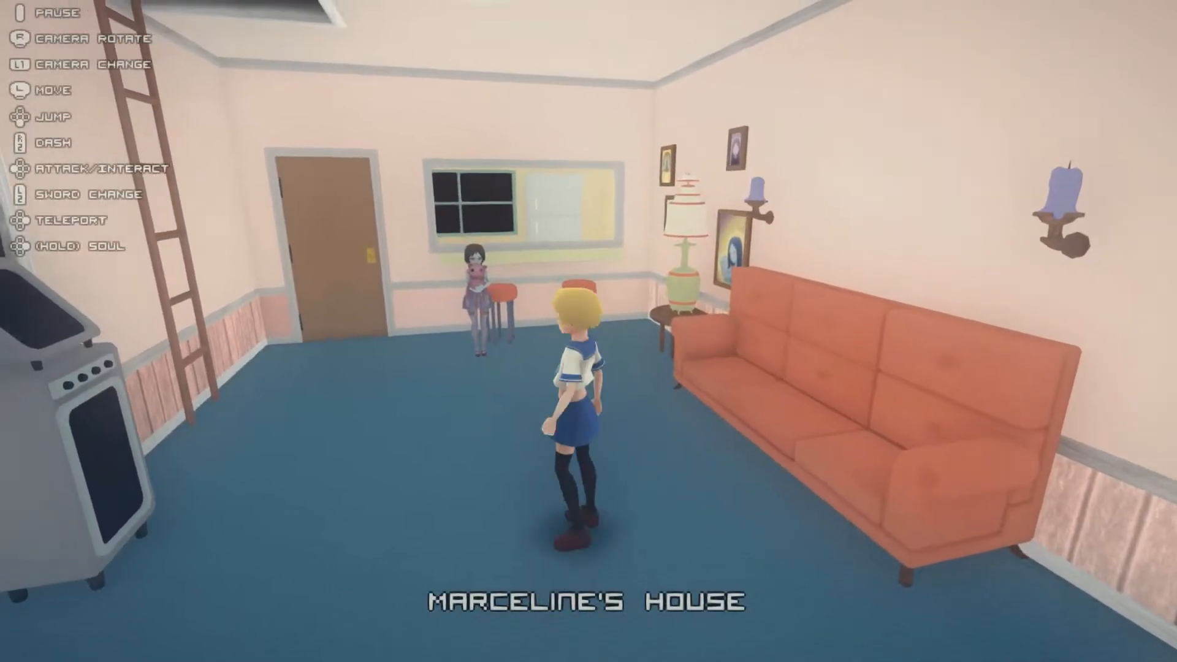
pyautogui.press('Escape')
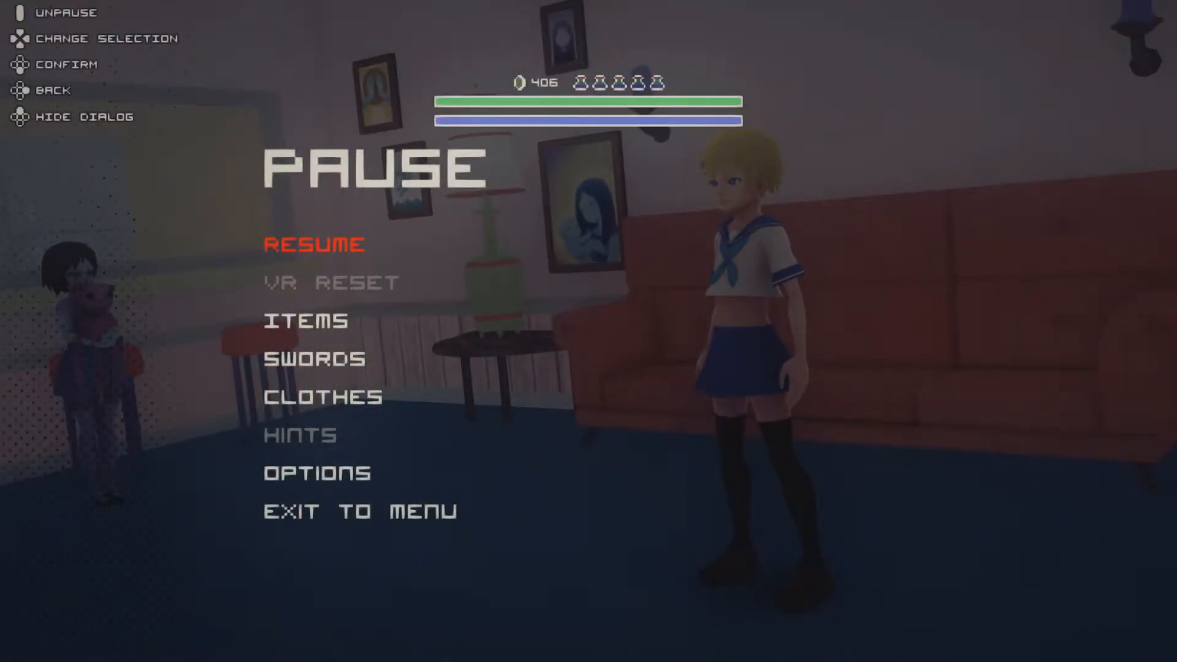
pyautogui.click(314, 244)
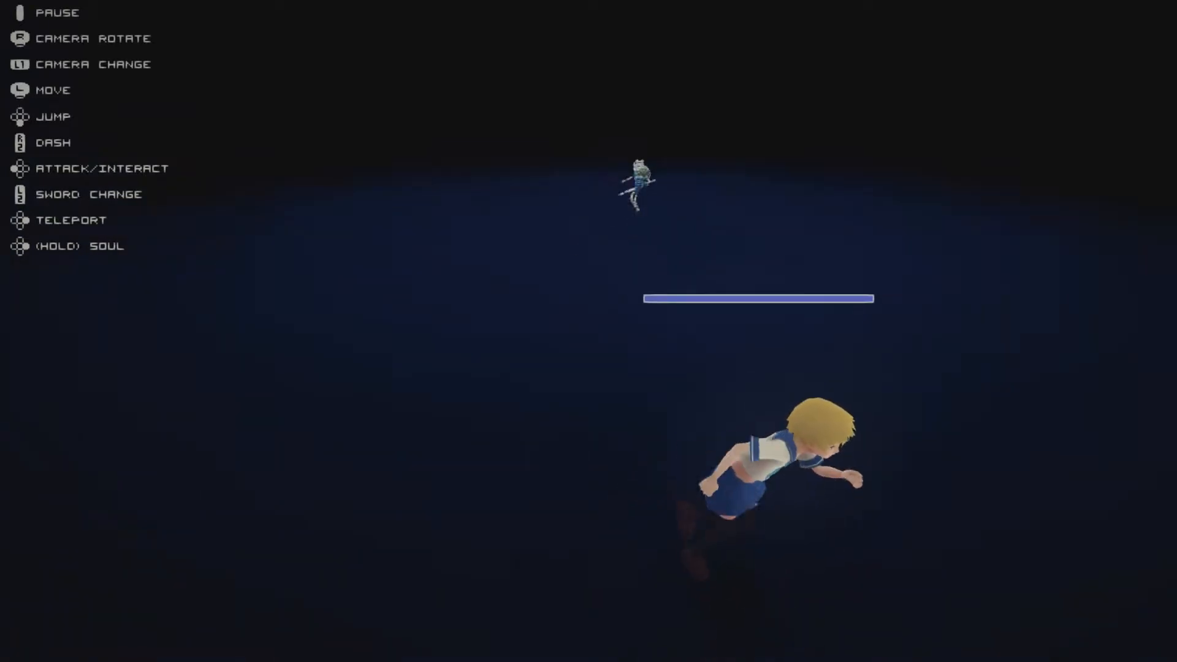
pyautogui.press('Escape')
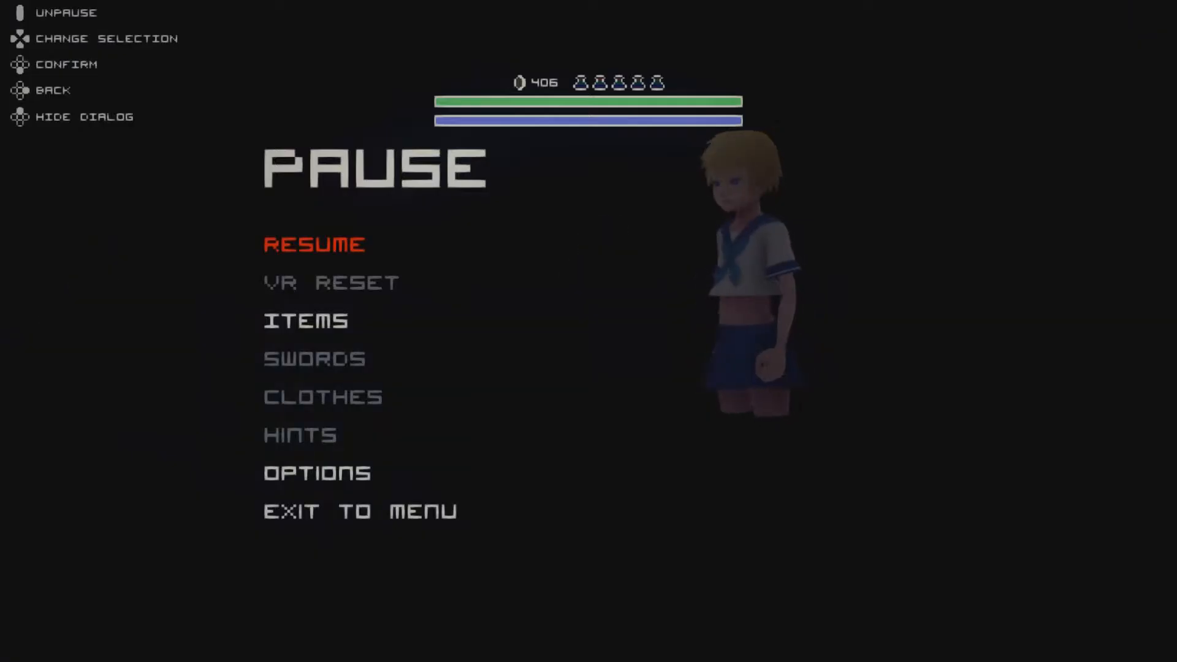
pyautogui.click(314, 244)
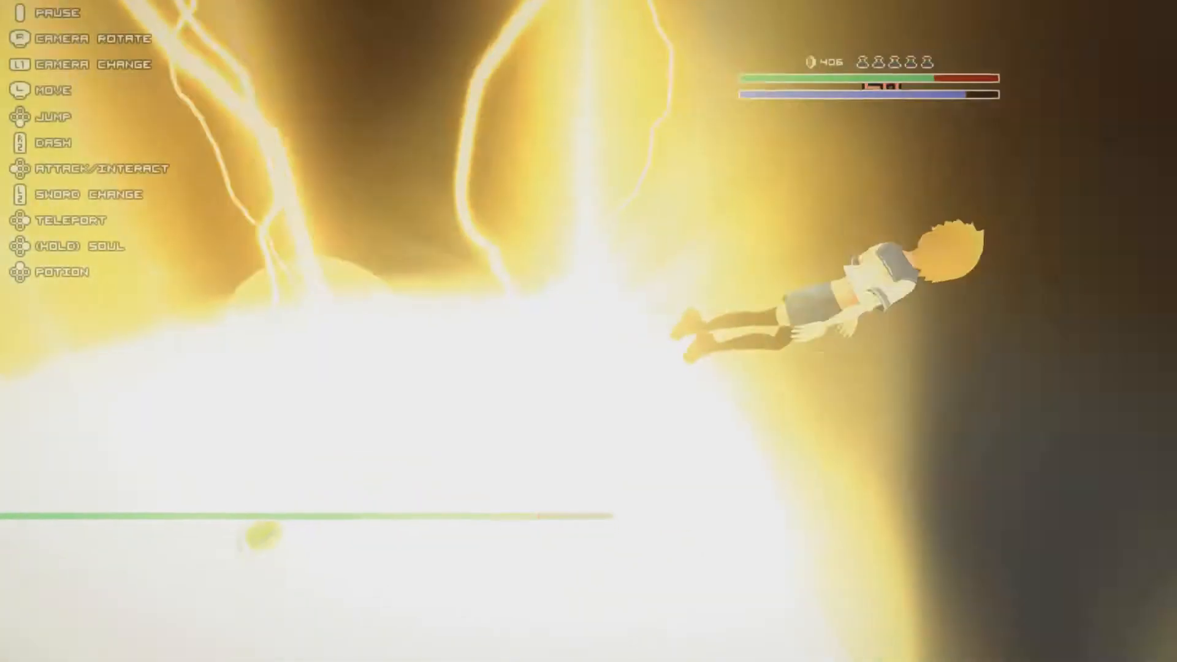
pyautogui.press('Escape')
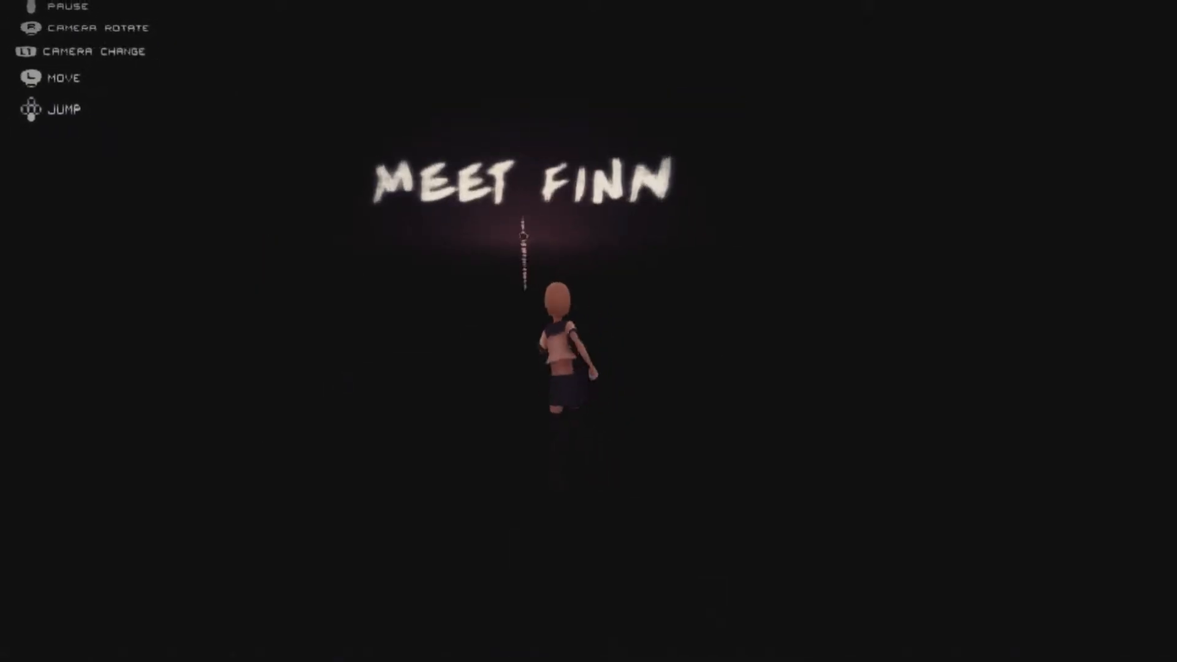
pyautogui.press('Escape')
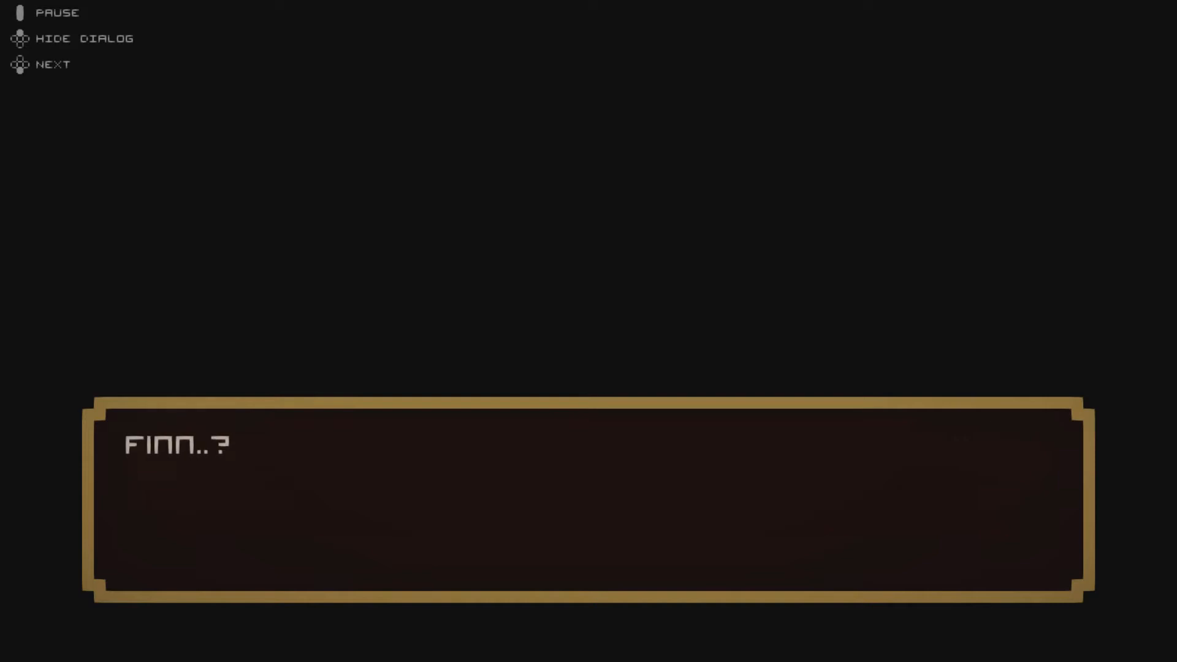
pyautogui.click(53, 64)
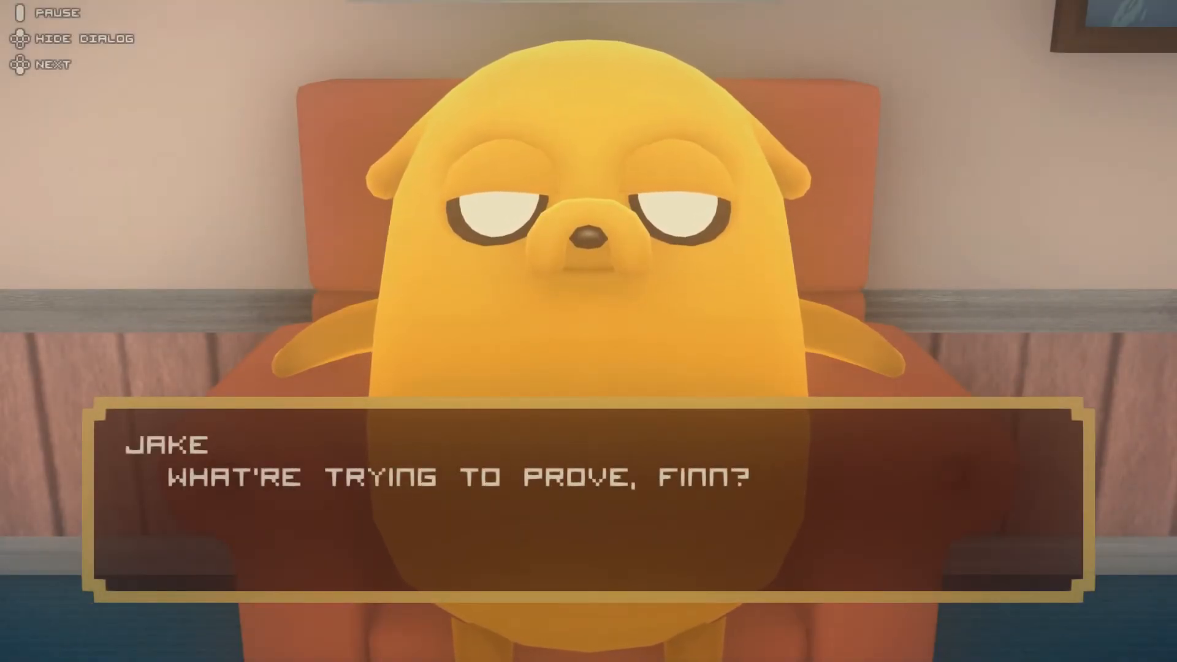
pyautogui.click(49, 65)
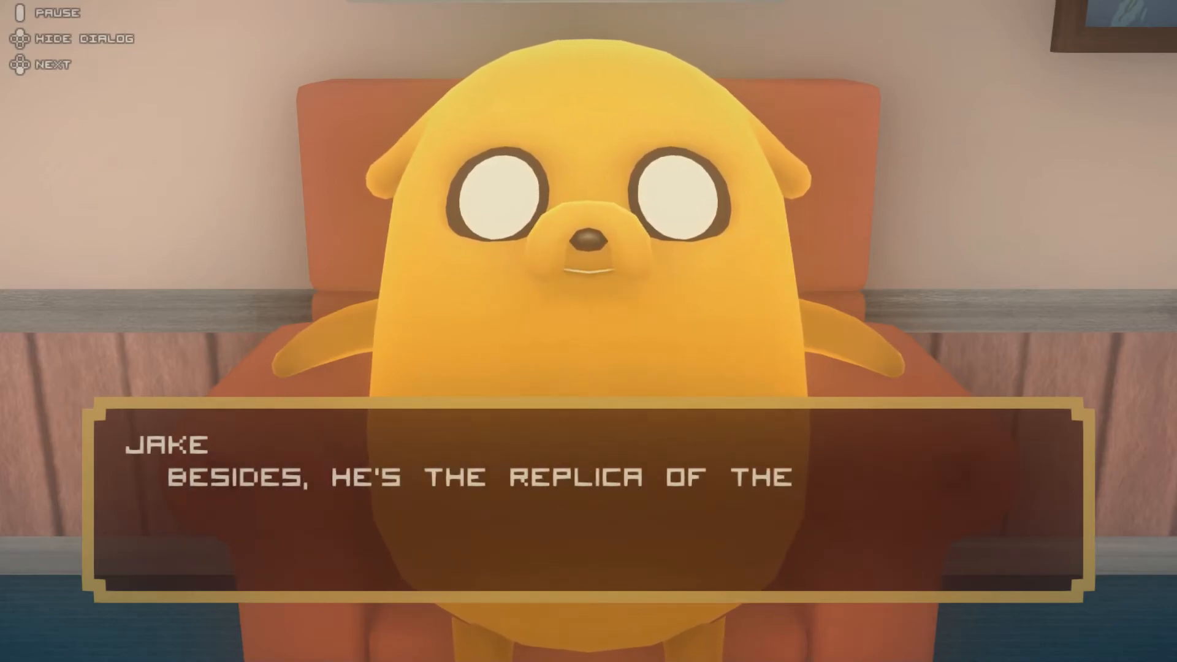
pyautogui.click(50, 65)
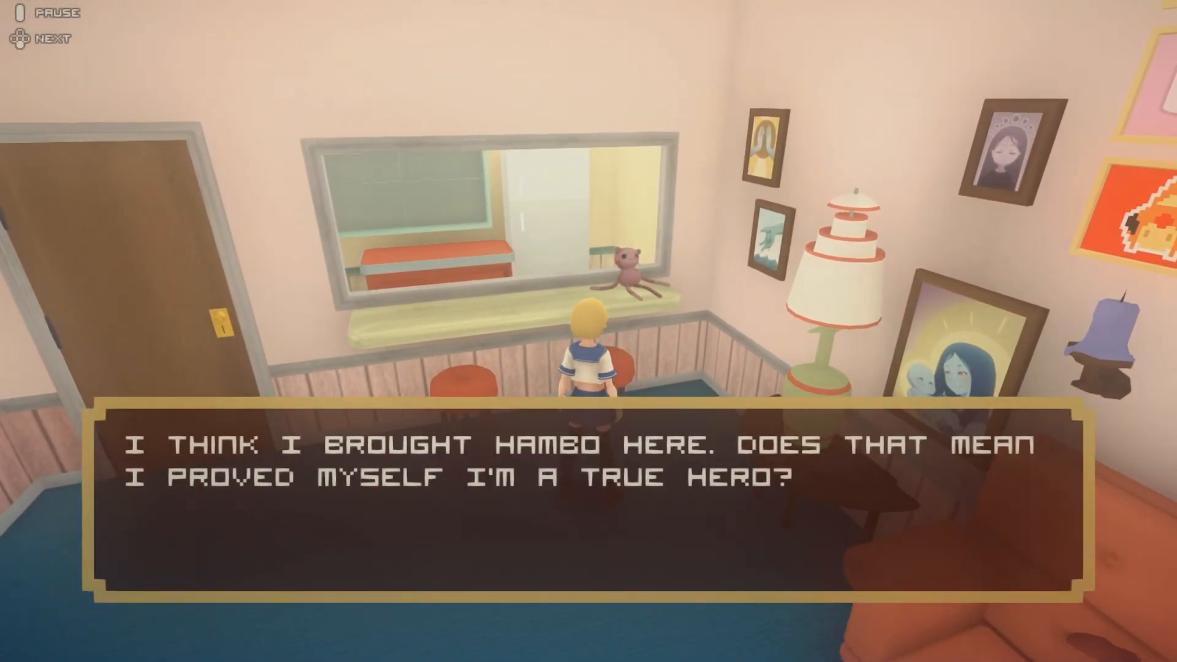
pyautogui.click(42, 38)
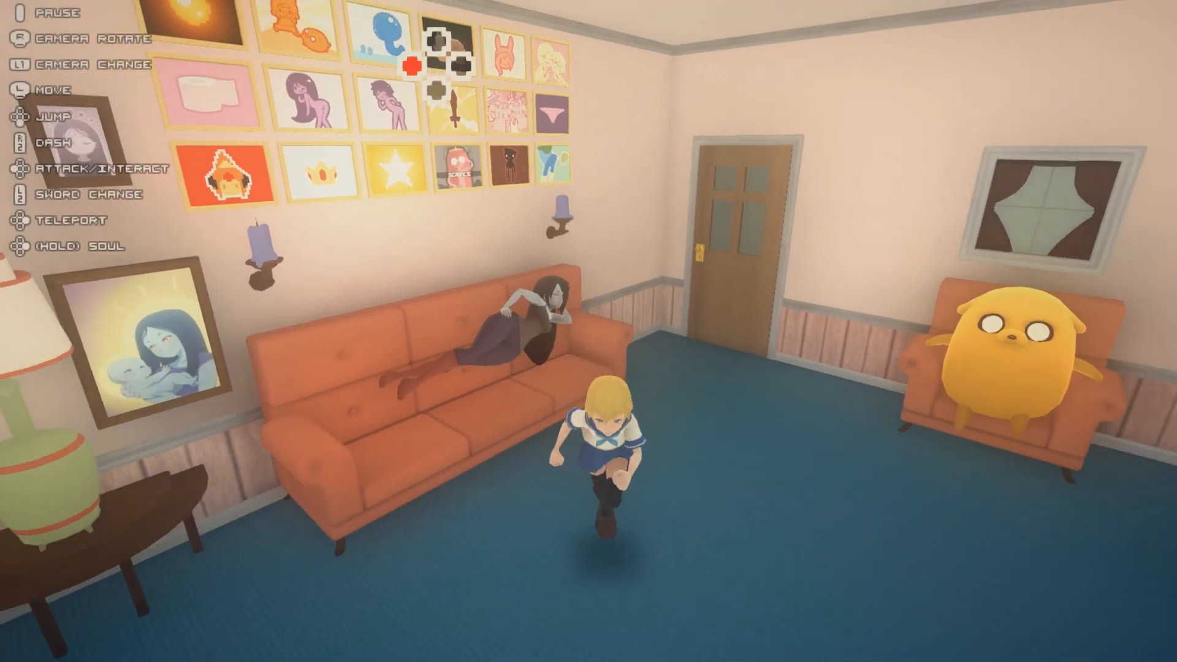
pyautogui.press('Escape')
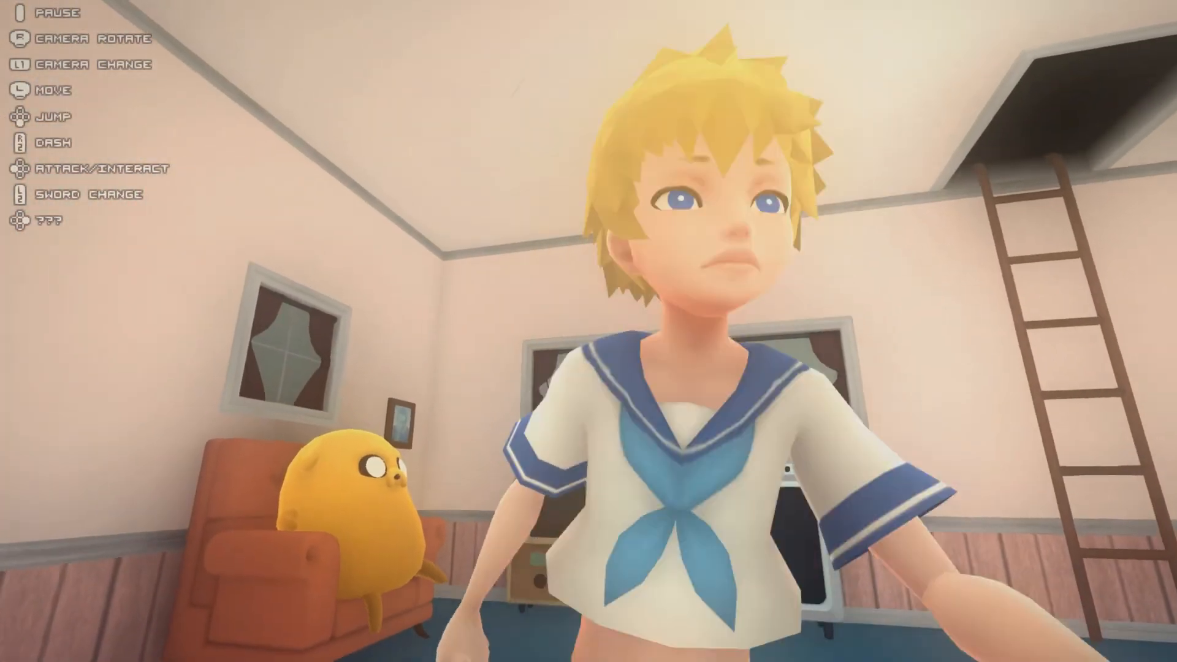
pyautogui.press('space')
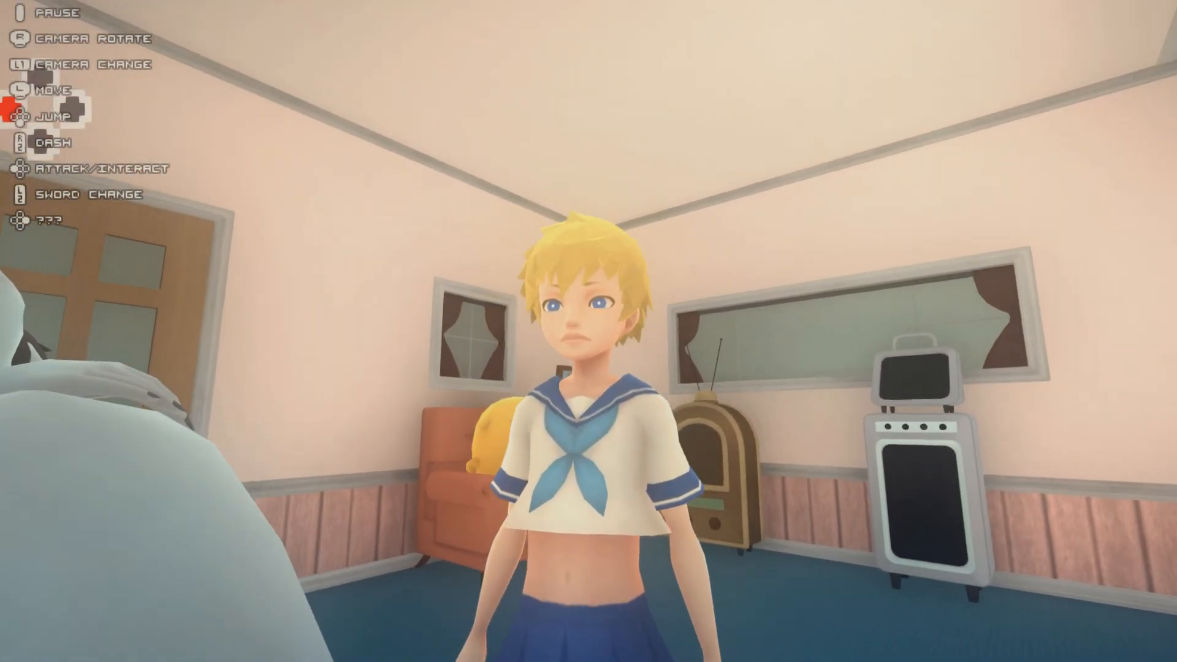